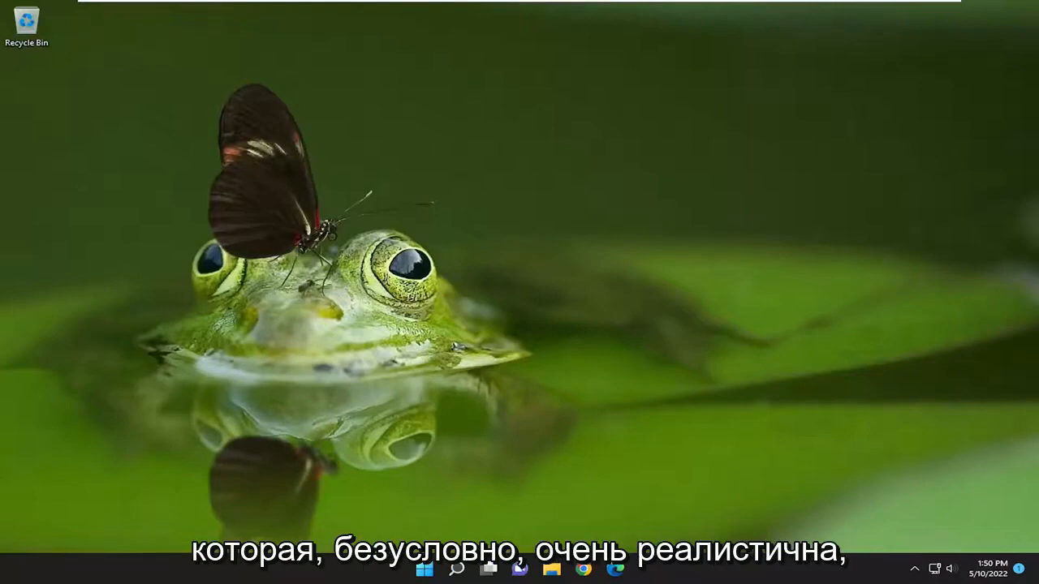
mouse_move(690, 282)
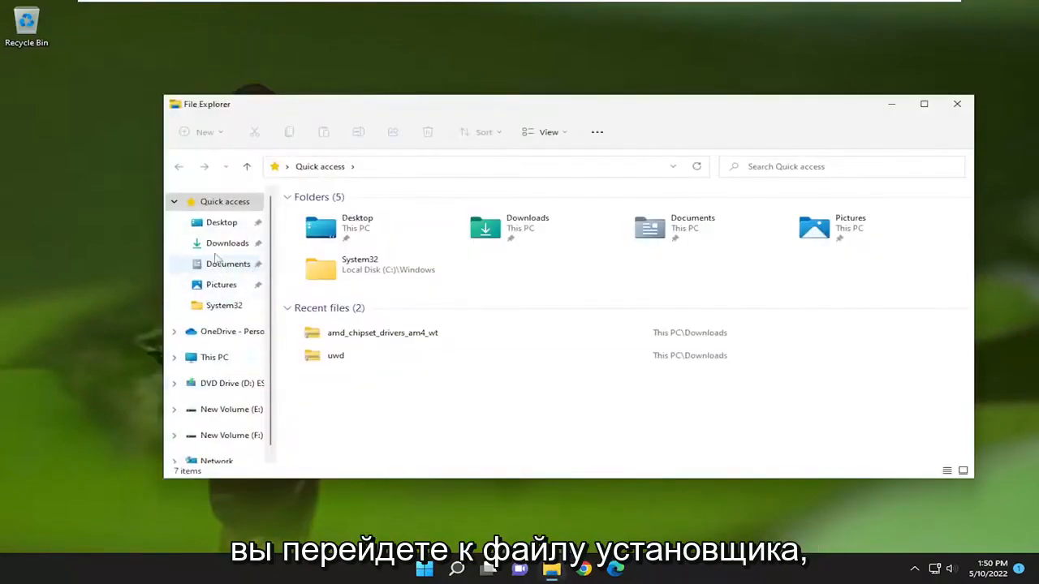
Show the context menu for the VC_redist.x64 (2) installer in Downloads.
left_click(228, 244)
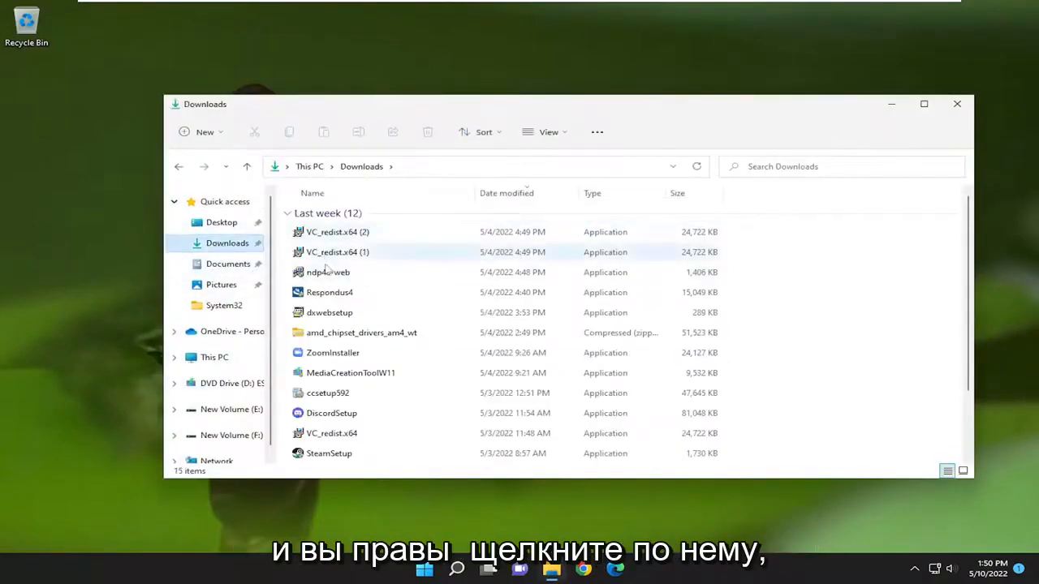
right_click(333, 232)
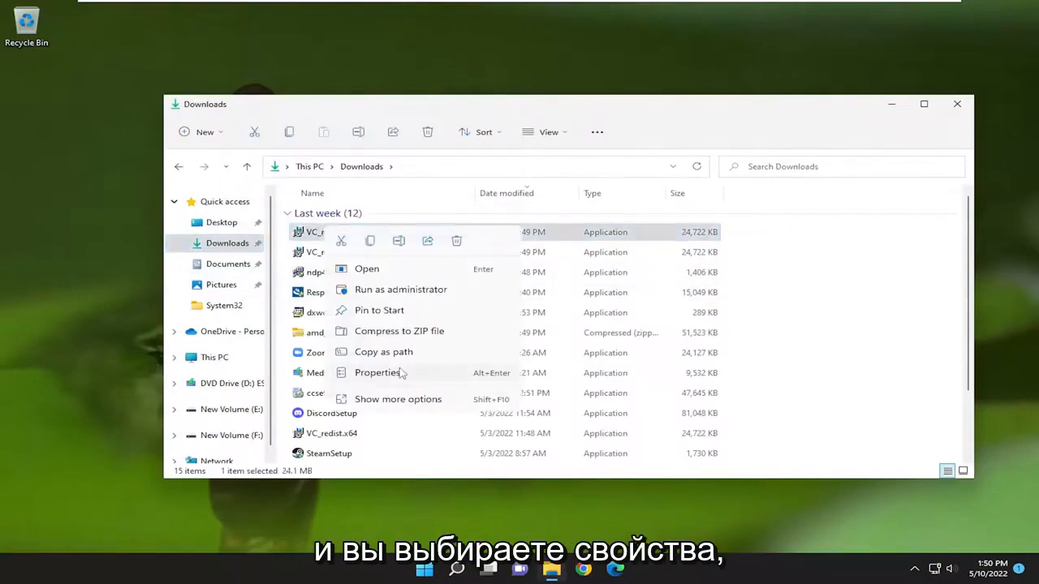
Bring up the Properties dialog for VC_redist.x64 (2) on its General details.
left_click(376, 372)
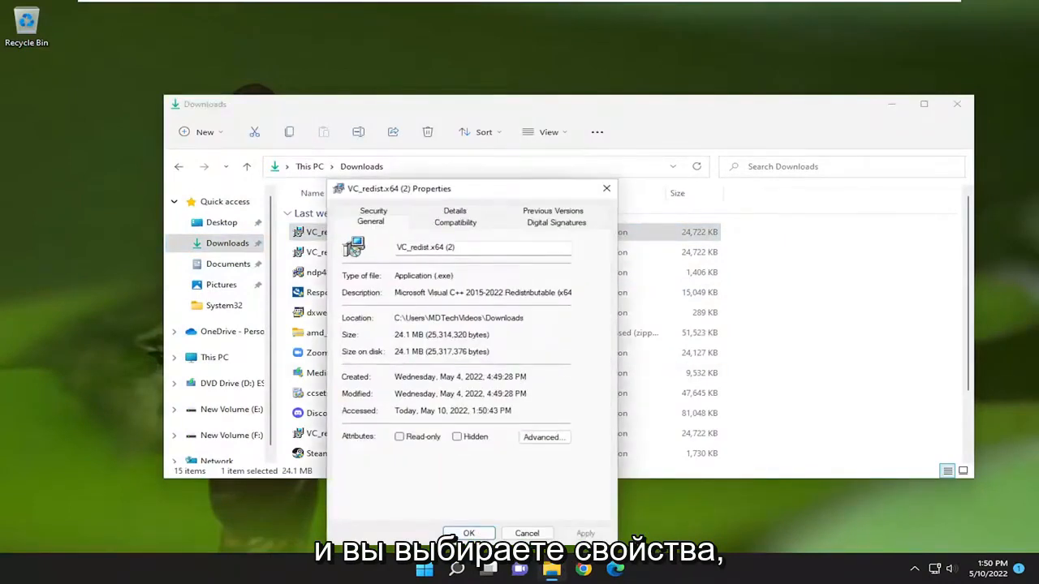
mouse_move(403, 224)
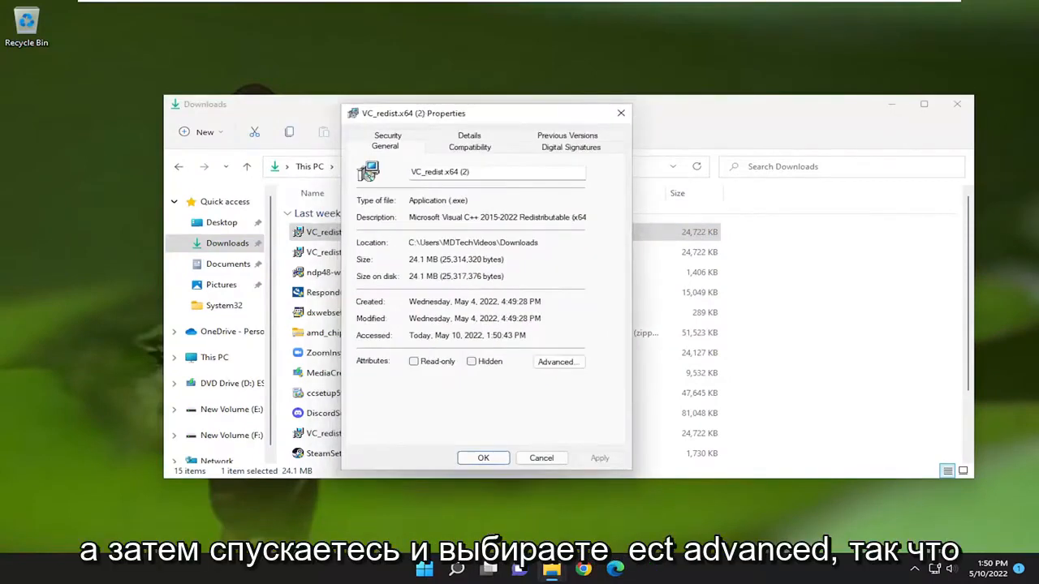
mouse_move(458, 432)
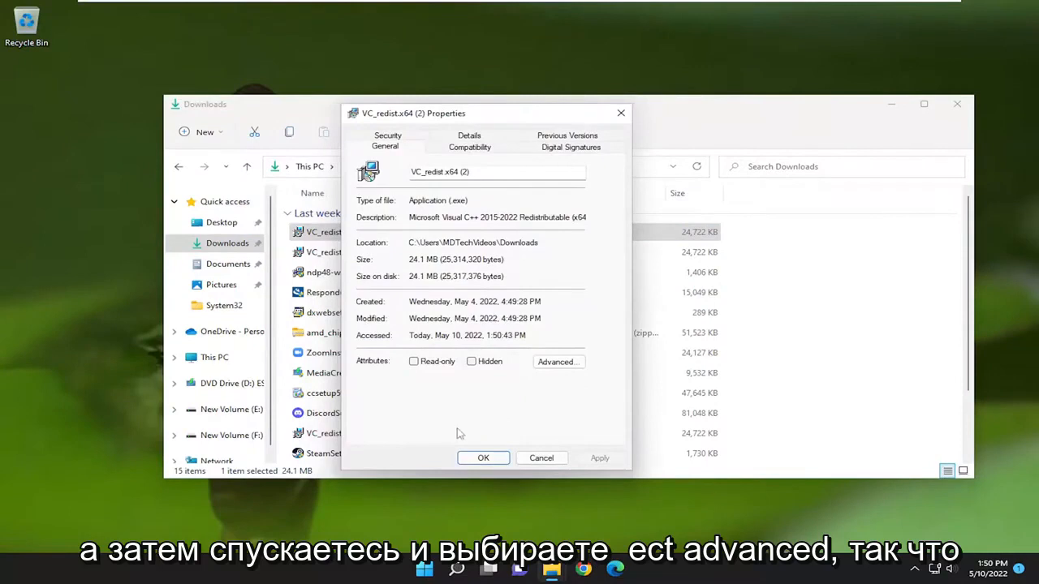
left_click(559, 361)
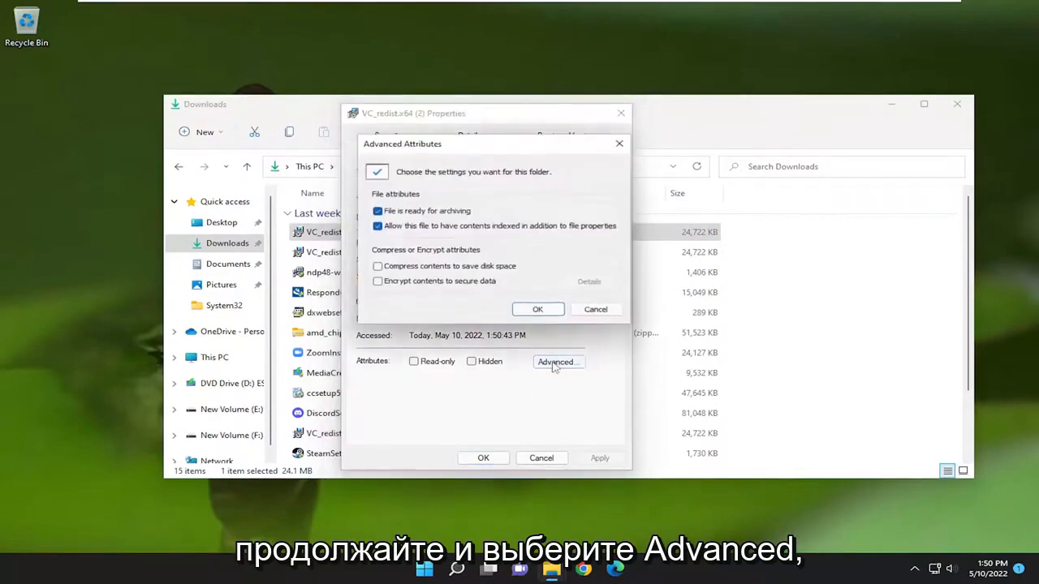
mouse_move(403, 273)
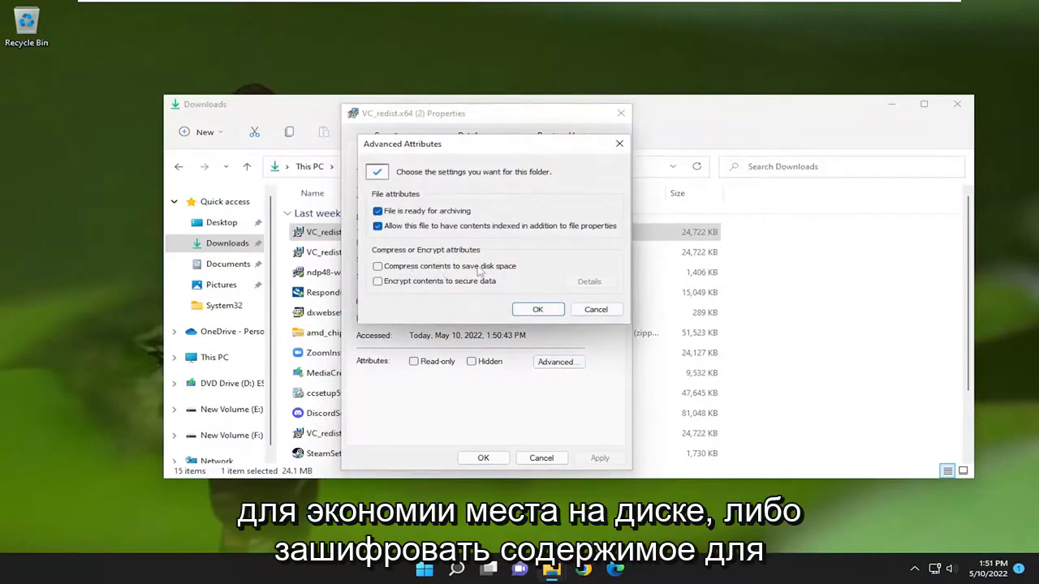
mouse_move(630, 302)
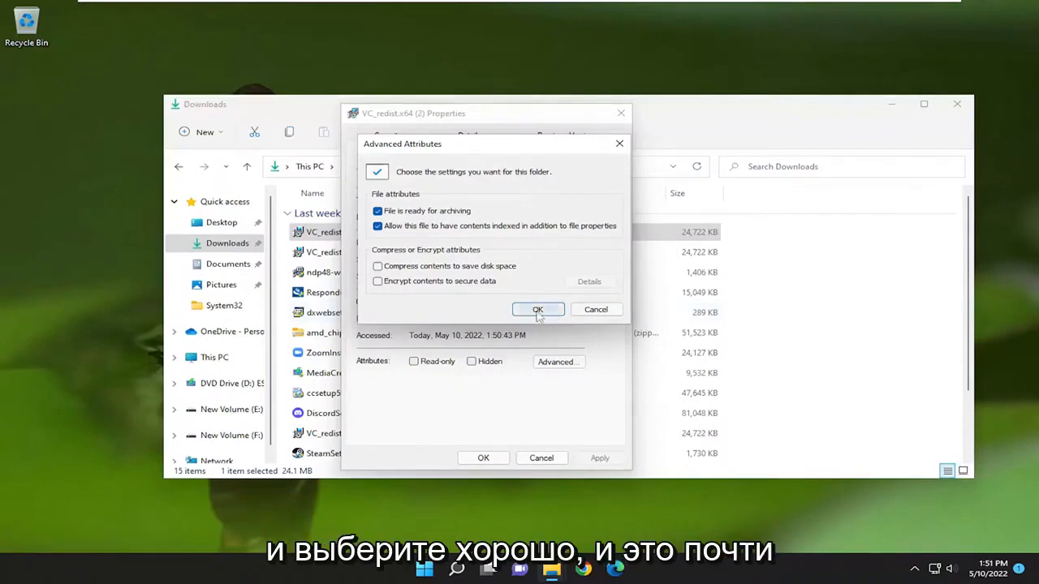
left_click(537, 309)
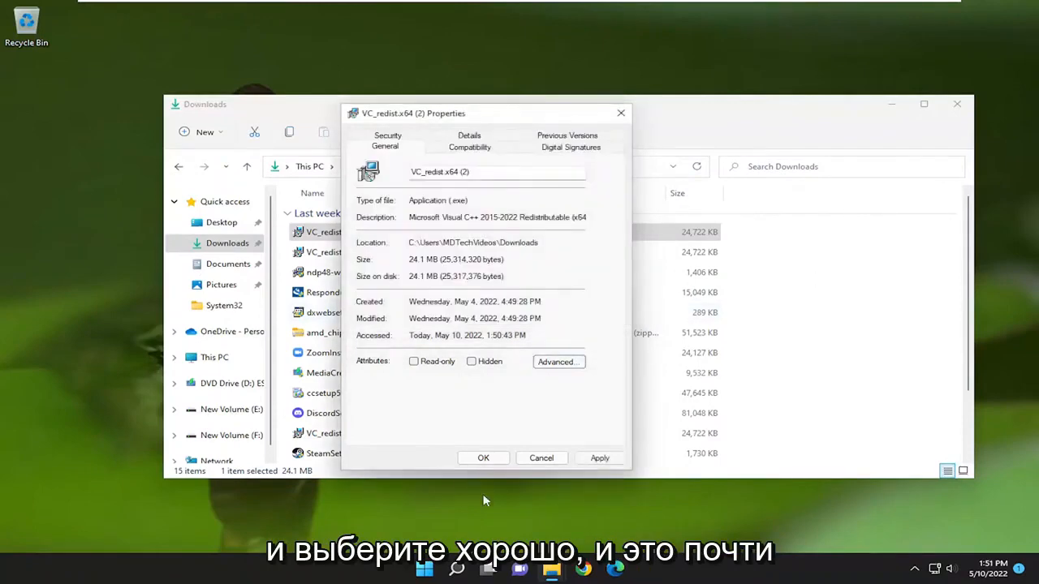
Dismiss the Properties dialog with OK and close the Downloads window.
left_click(484, 458)
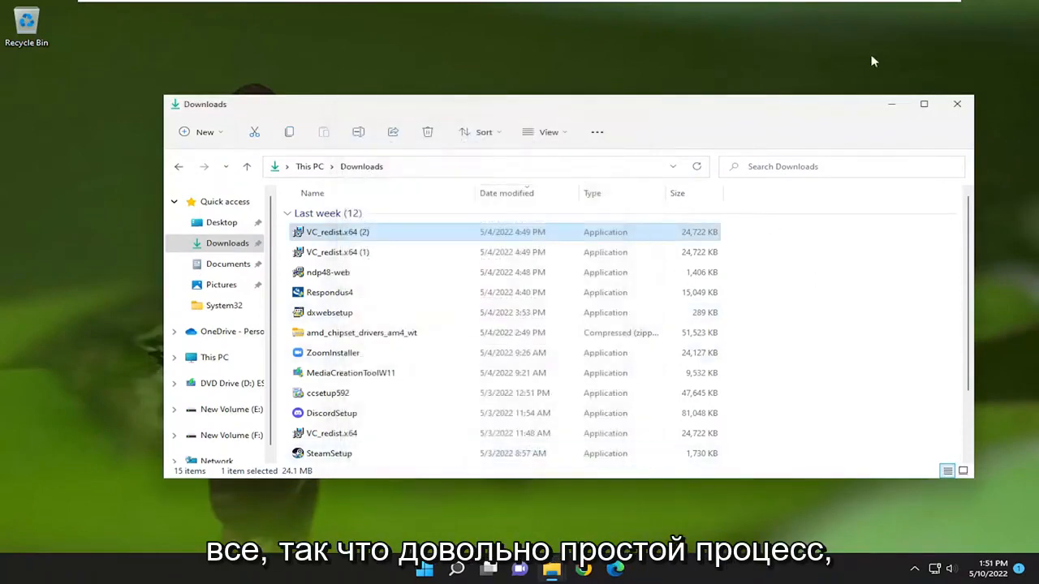
left_click(956, 104)
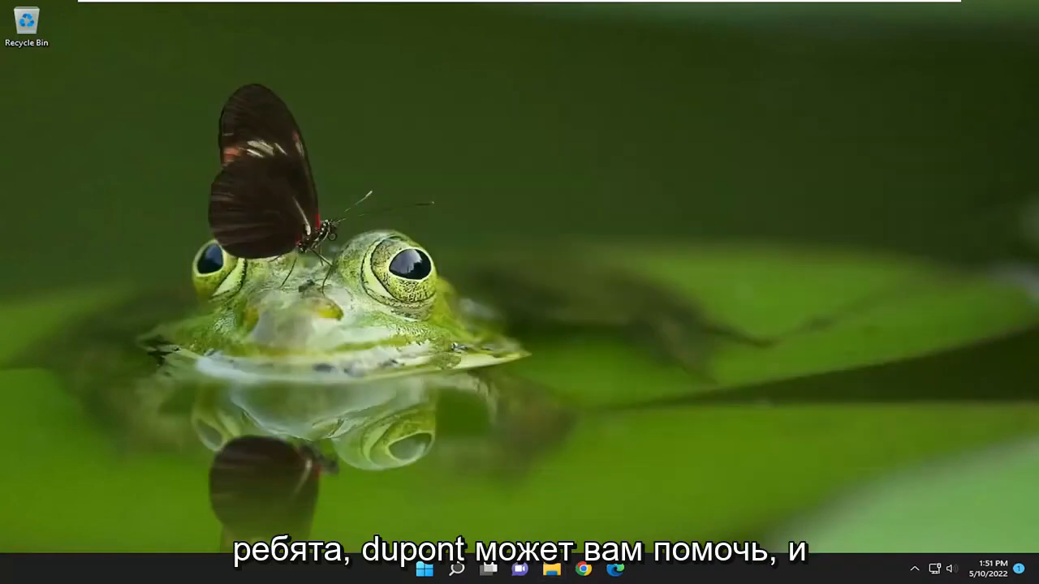